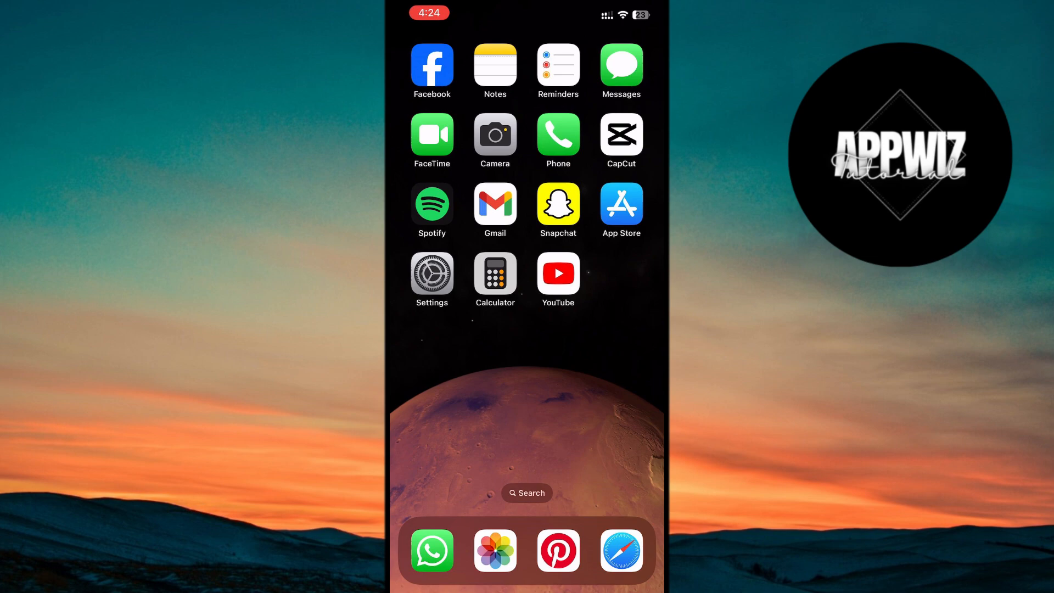
- Set Google Maps' location access to While Using the App
click(431, 274)
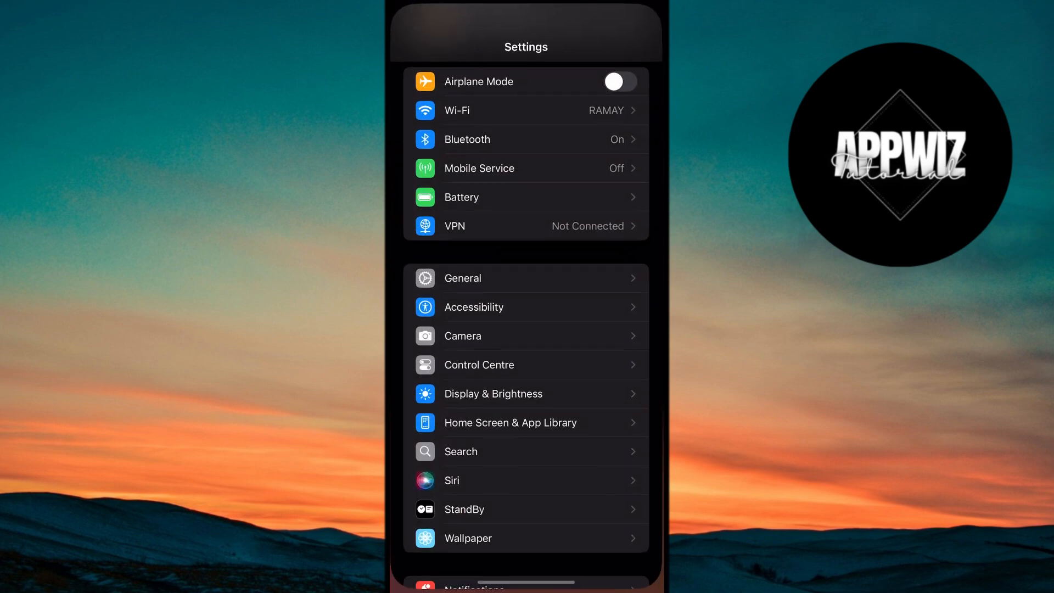
scroll(down, 3)
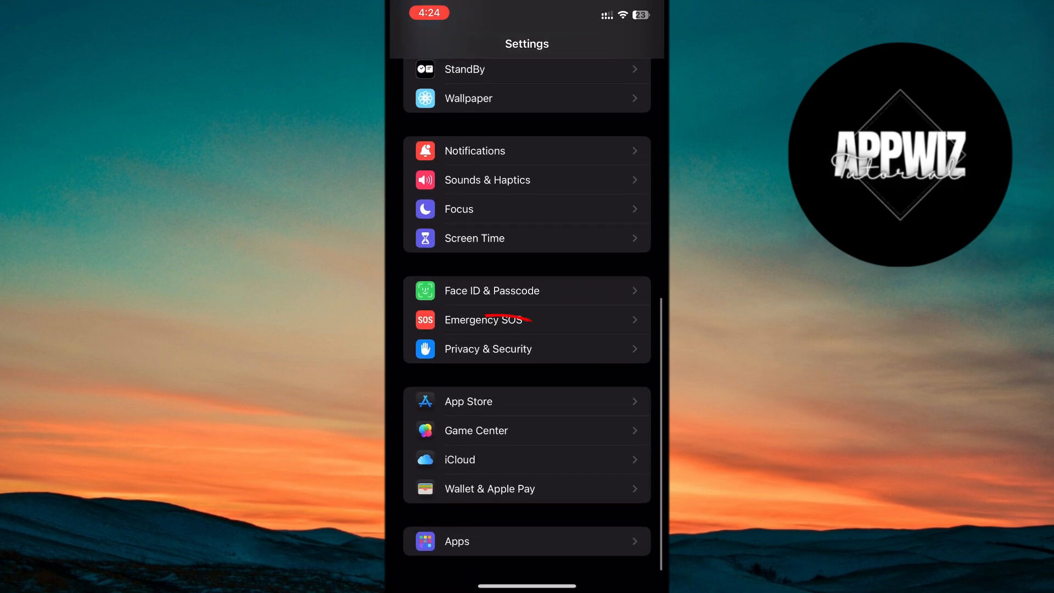
click(488, 348)
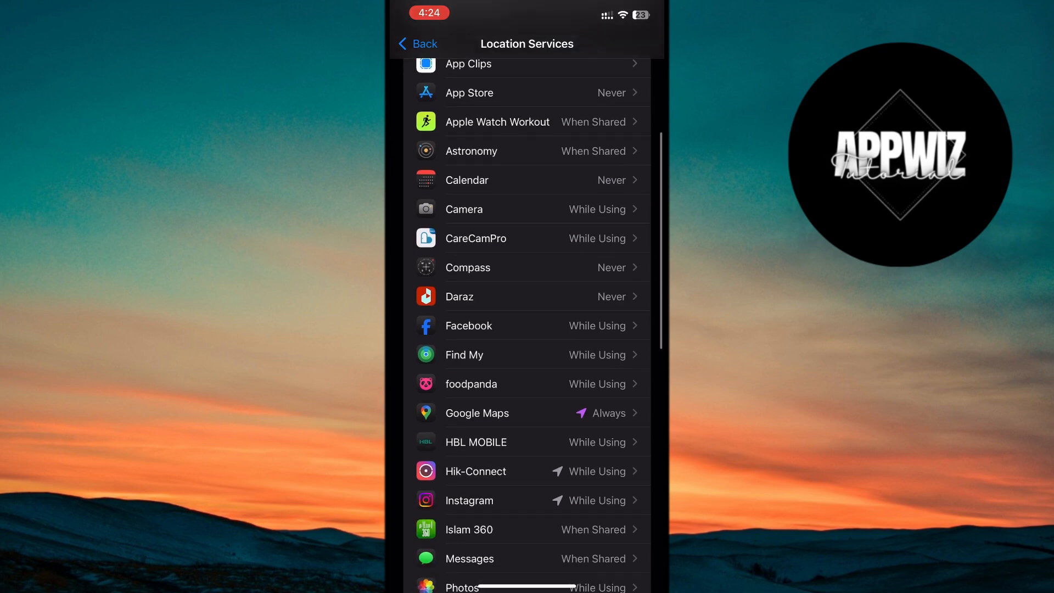
click(476, 413)
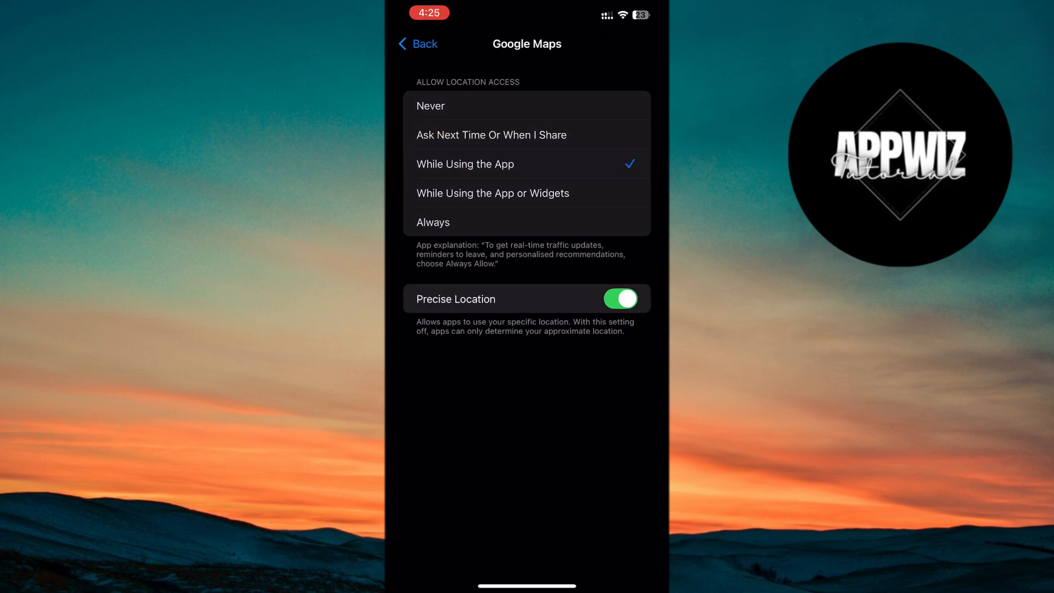
click(416, 44)
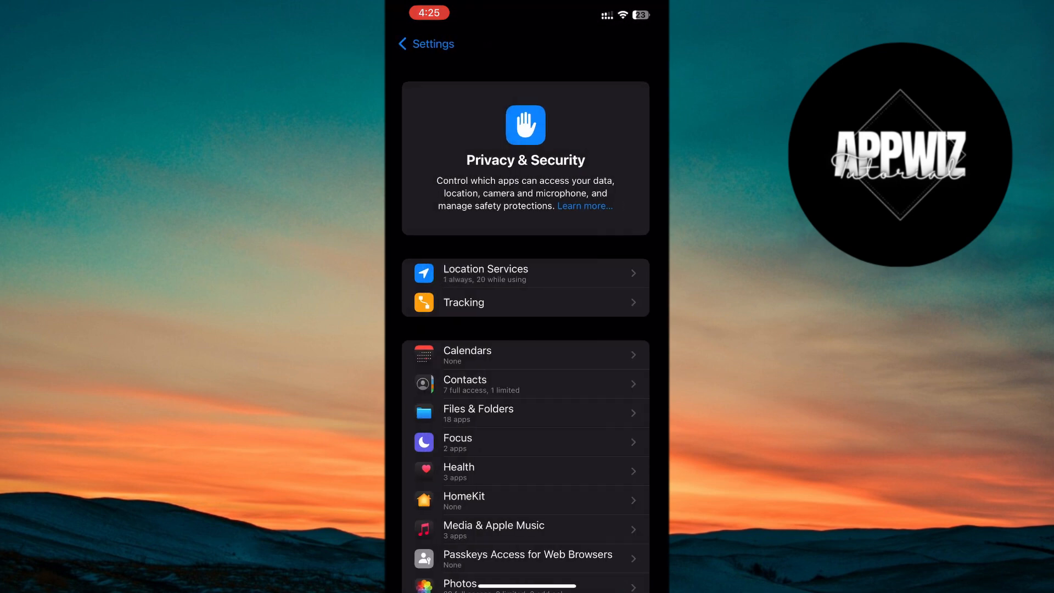
- Go home, then open General's Background App Refresh settings
click(425, 44)
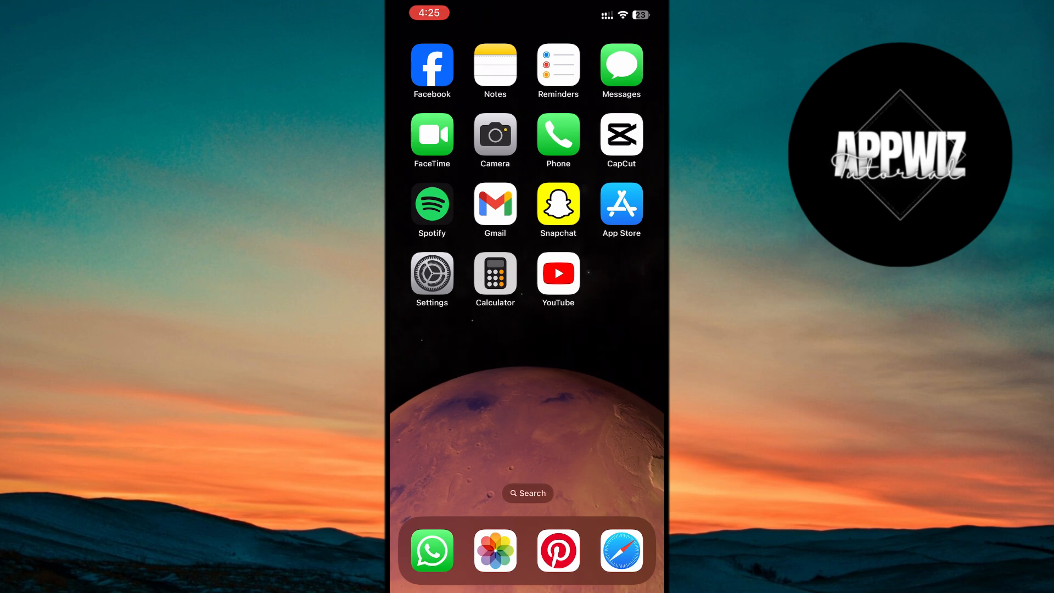
click(431, 274)
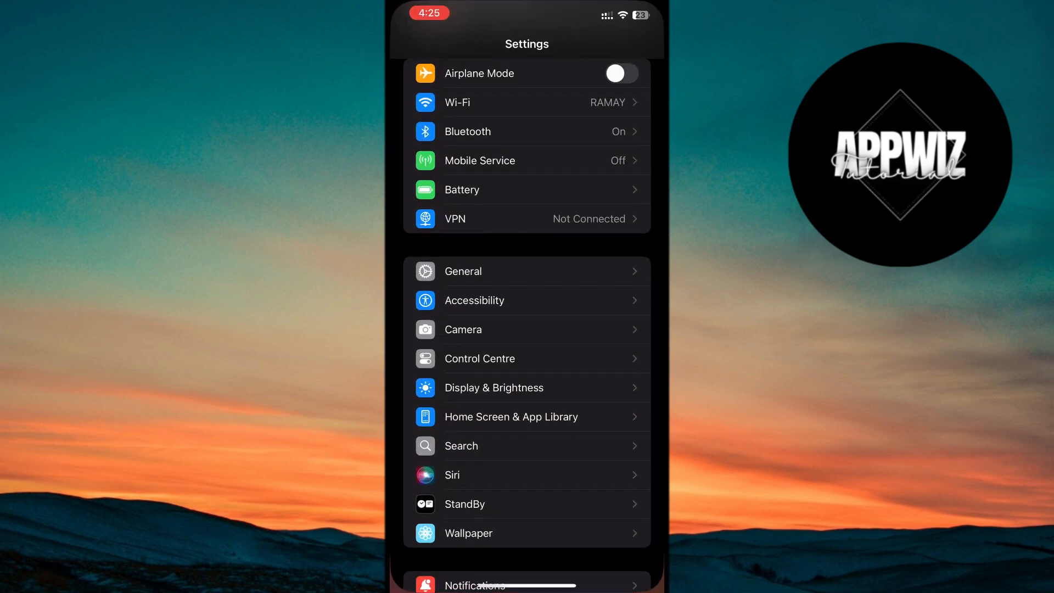
click(462, 271)
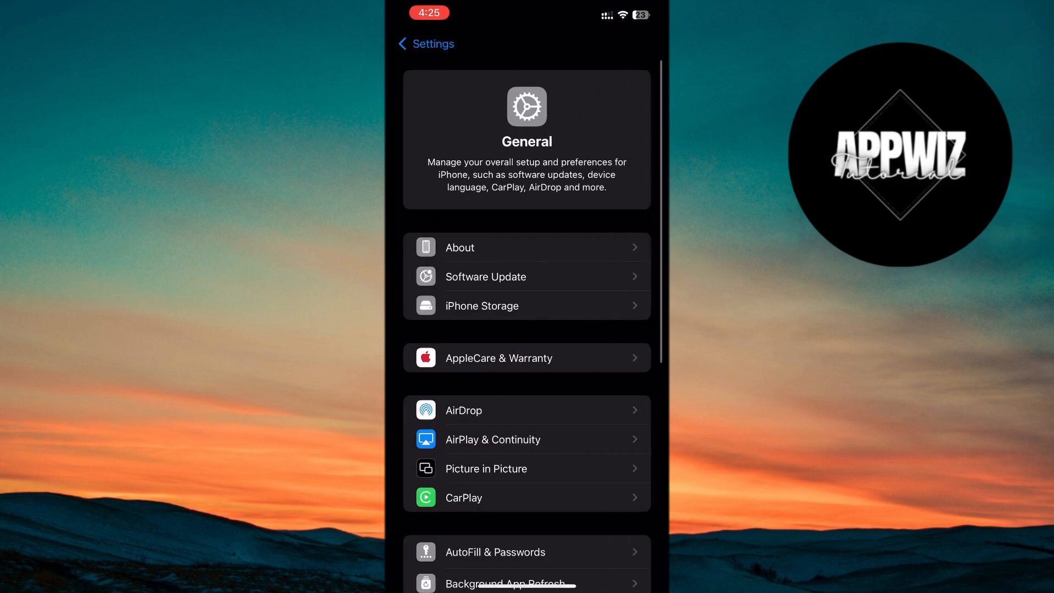
scroll(down, 3)
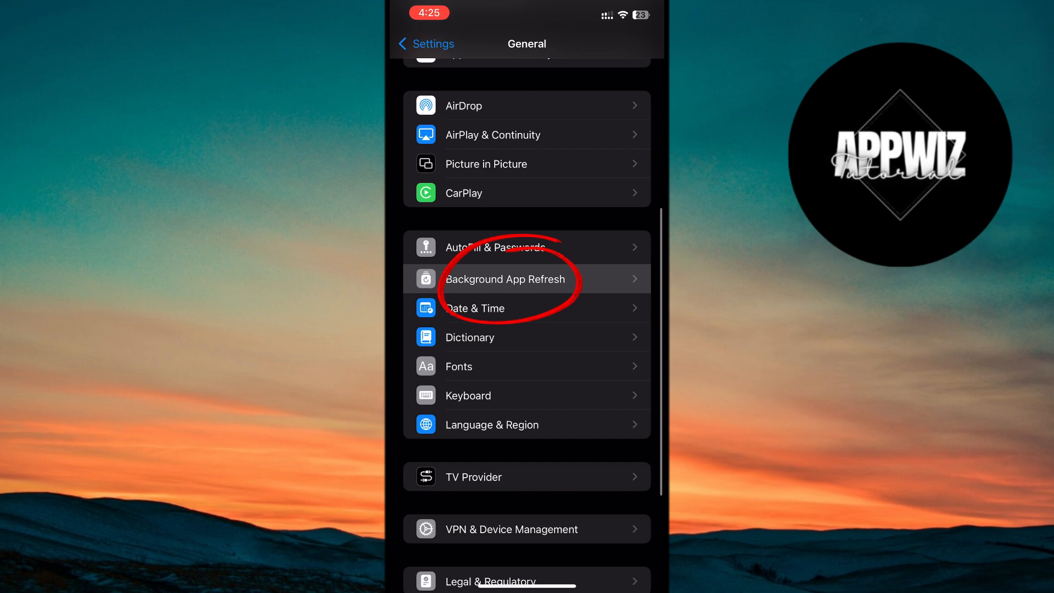
click(505, 279)
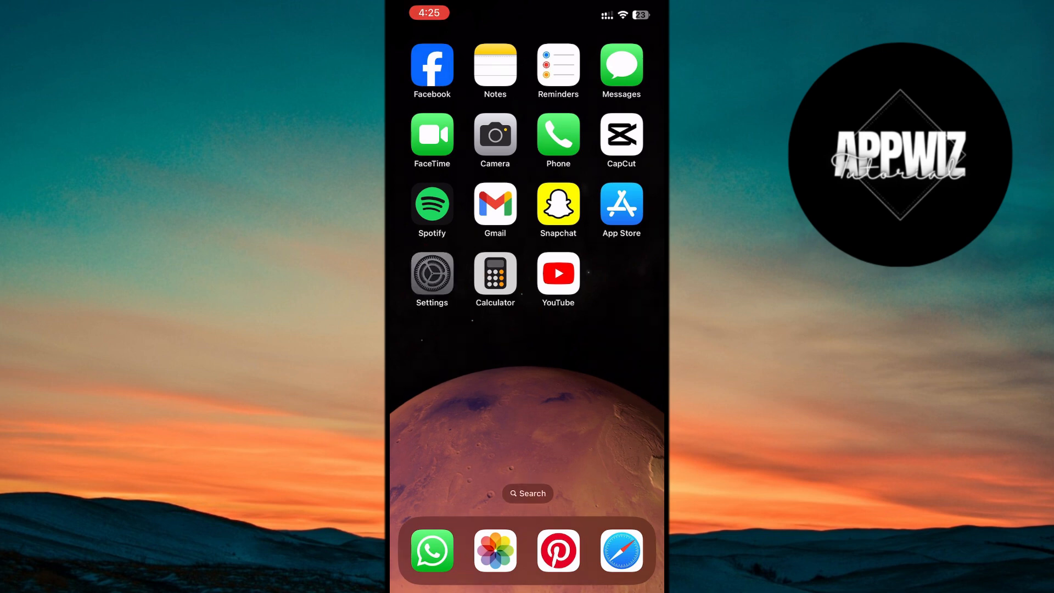
- Open the App Store's Automatic Downloads options in Settings
click(431, 273)
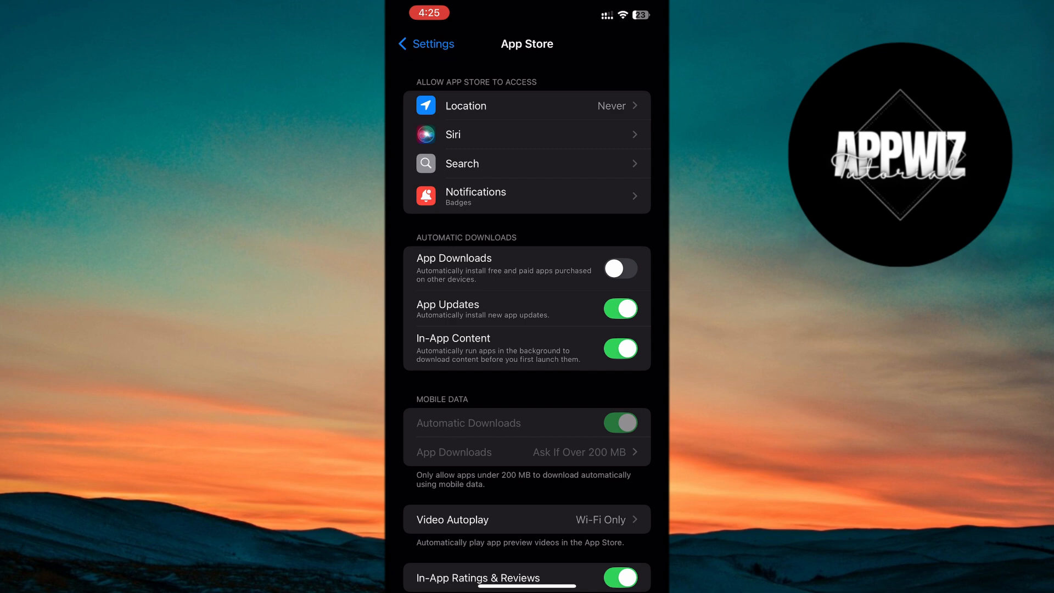
click(620, 309)
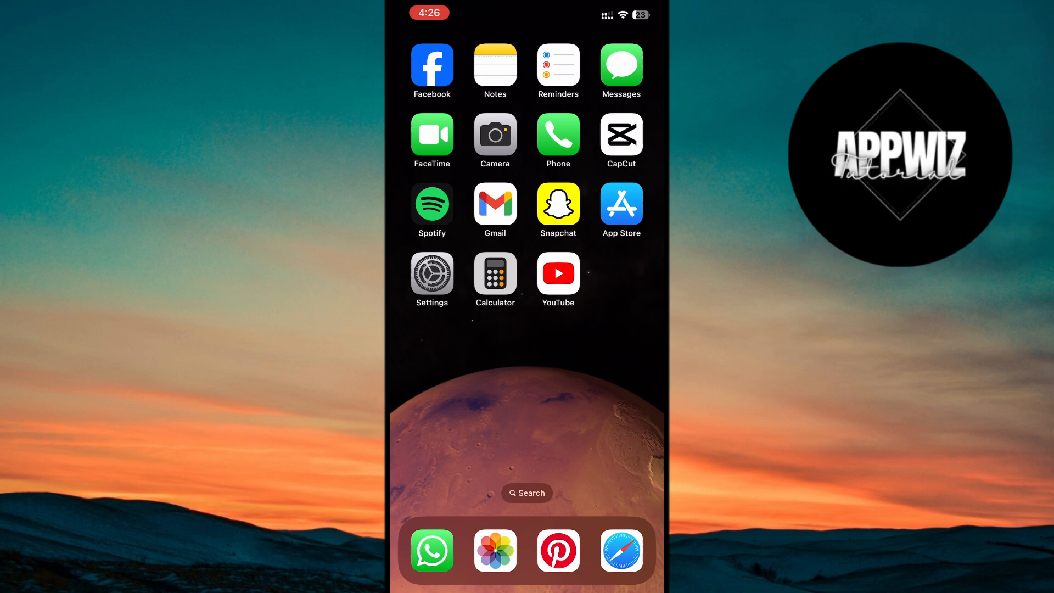
- Switch the phone's Appearance to Dark in Display & Brightness
click(432, 271)
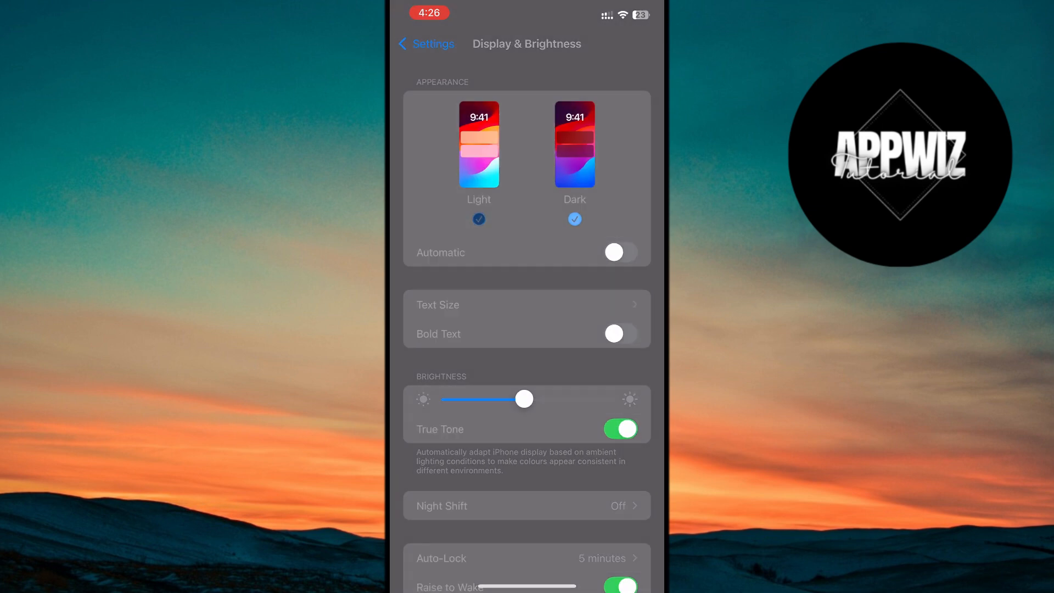
click(575, 144)
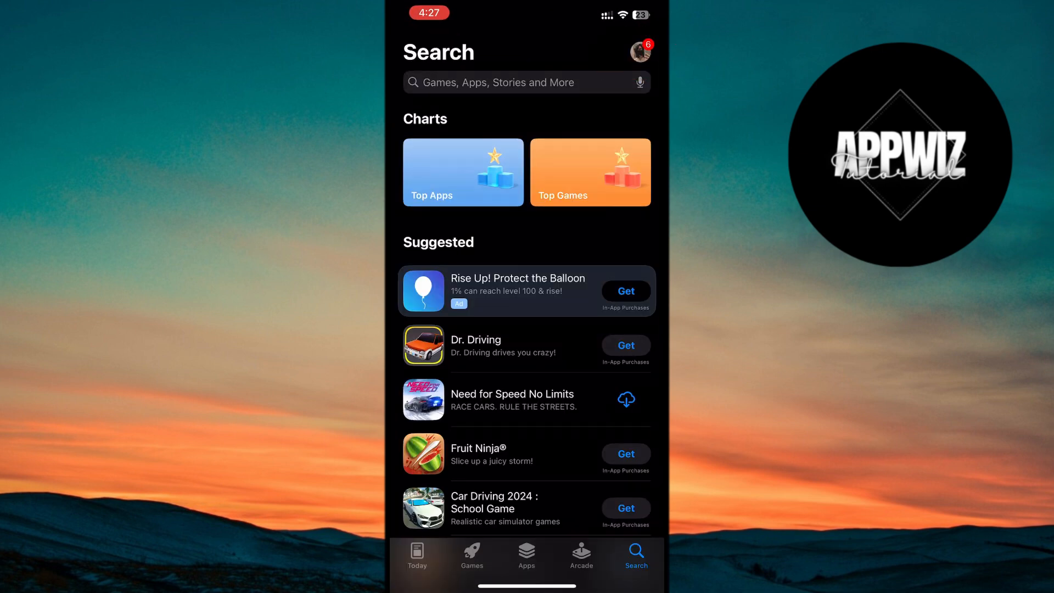
- Update all six pending apps from the App Store account page
click(641, 50)
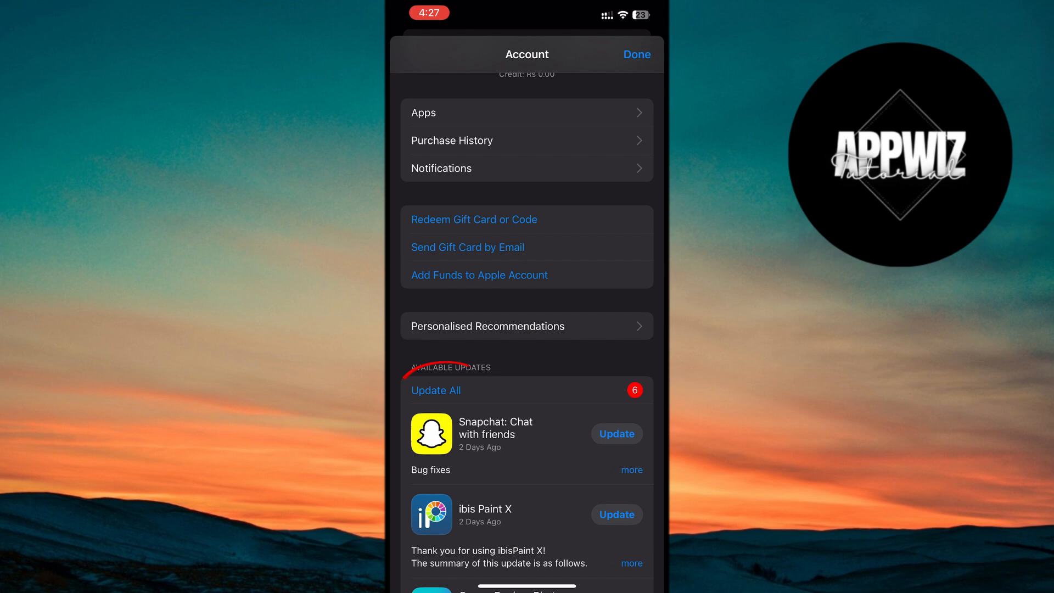
click(435, 390)
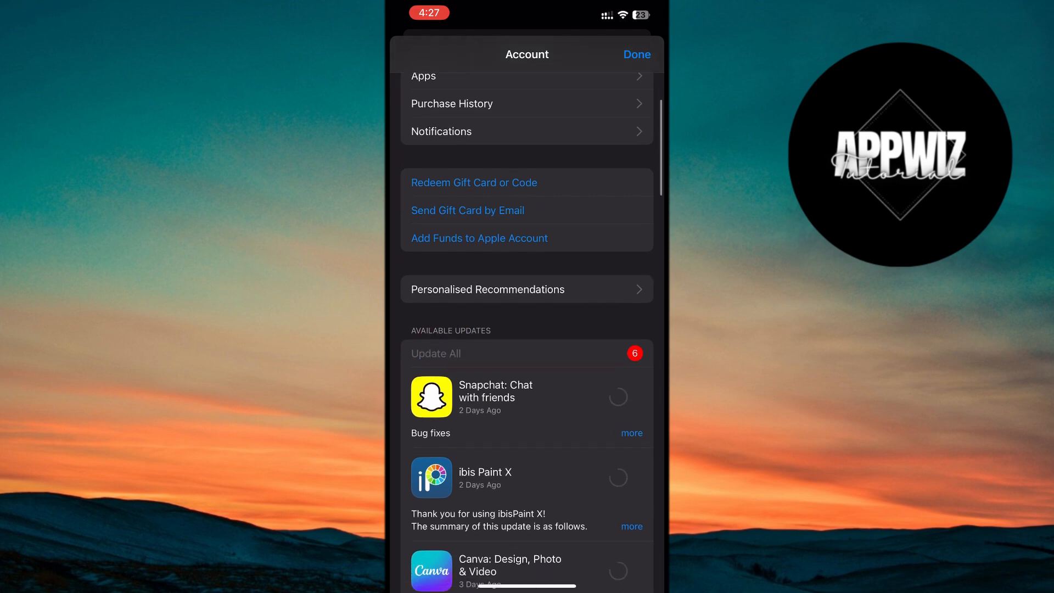
click(635, 54)
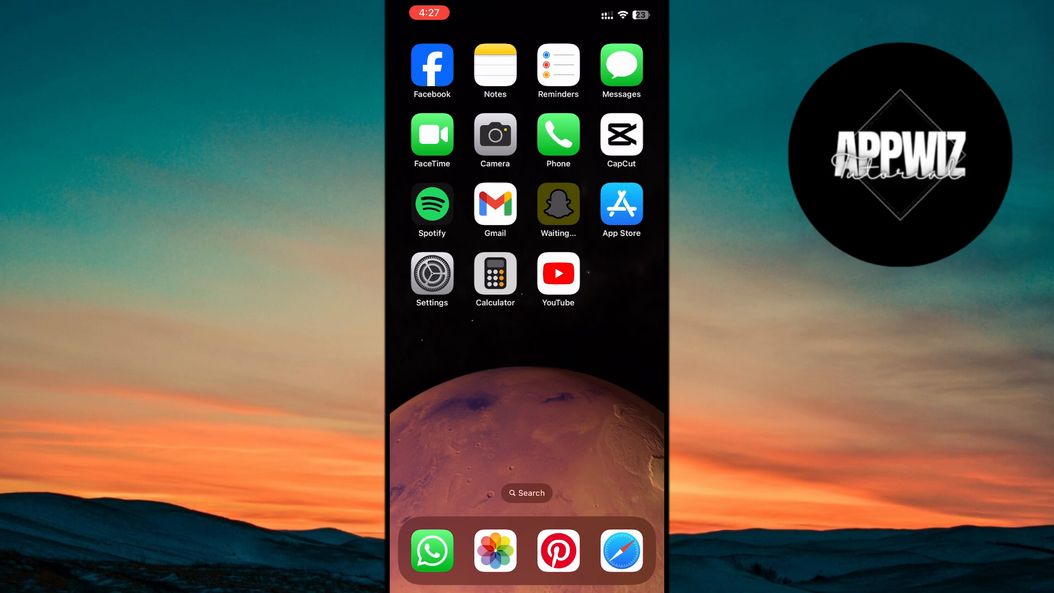
- Switch on the Low Power Mode toggle on the Battery page, then go back
click(431, 271)
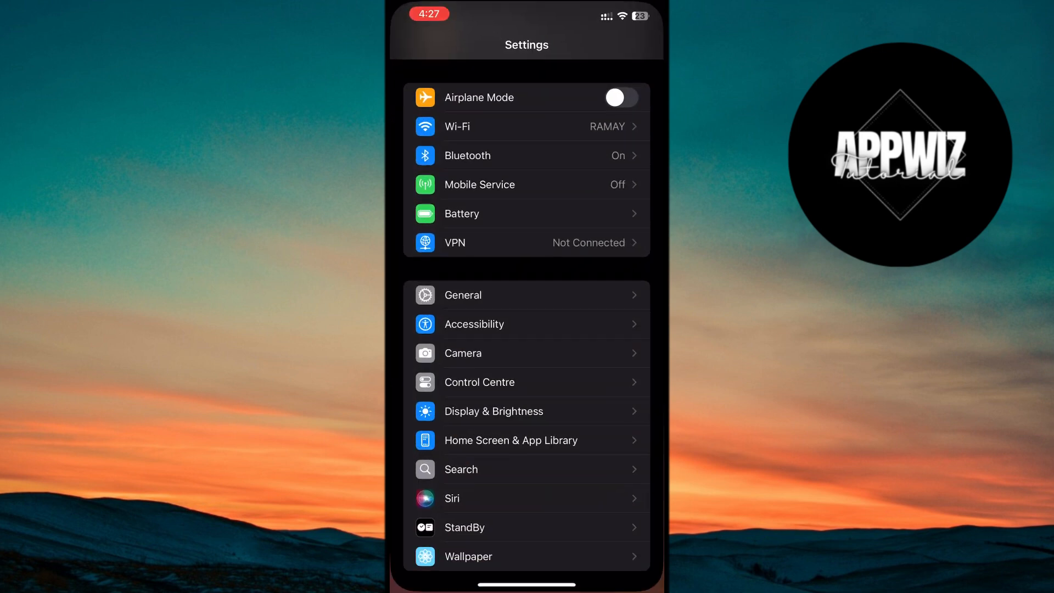
click(462, 213)
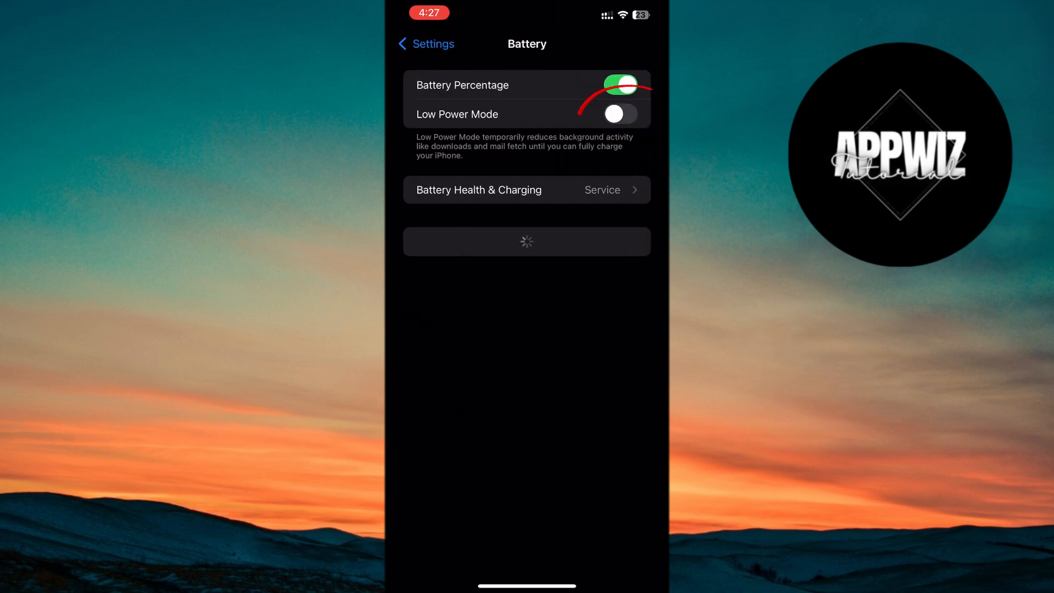
click(619, 114)
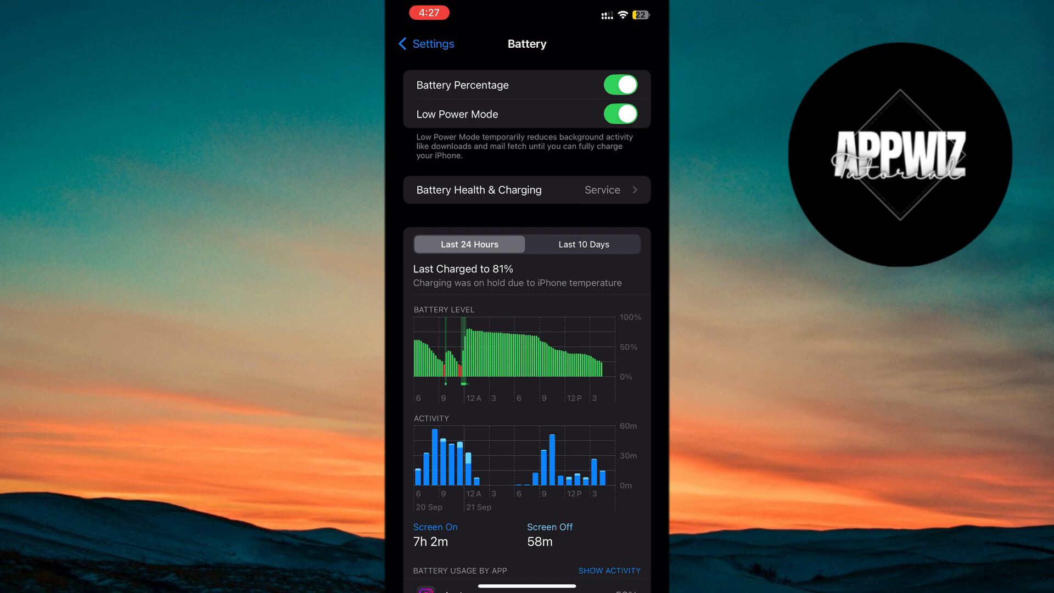
click(425, 44)
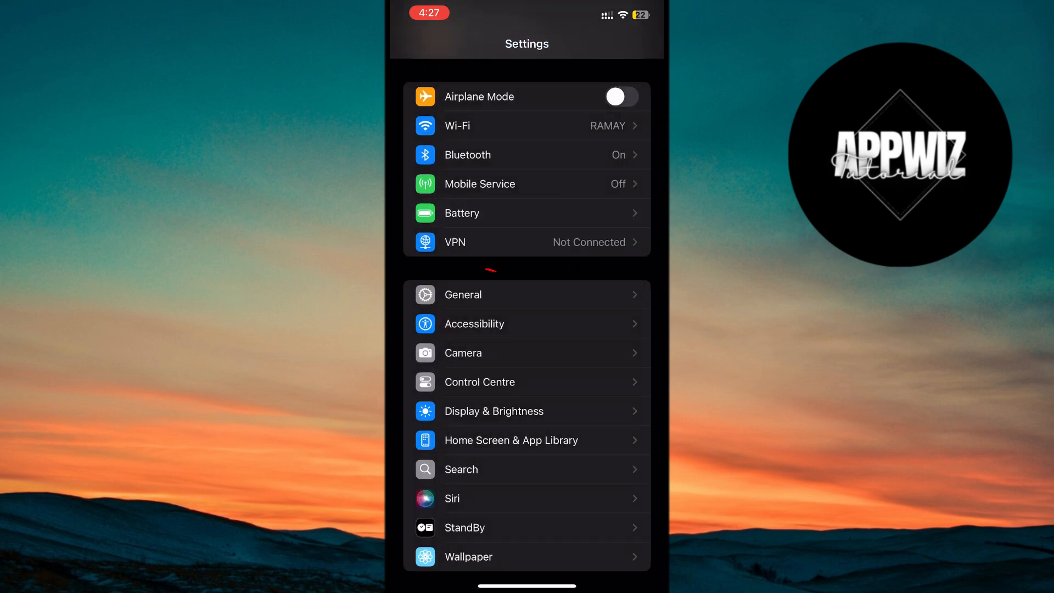
- Show the reset options under General > Transfer or Reset iPhone
click(462, 294)
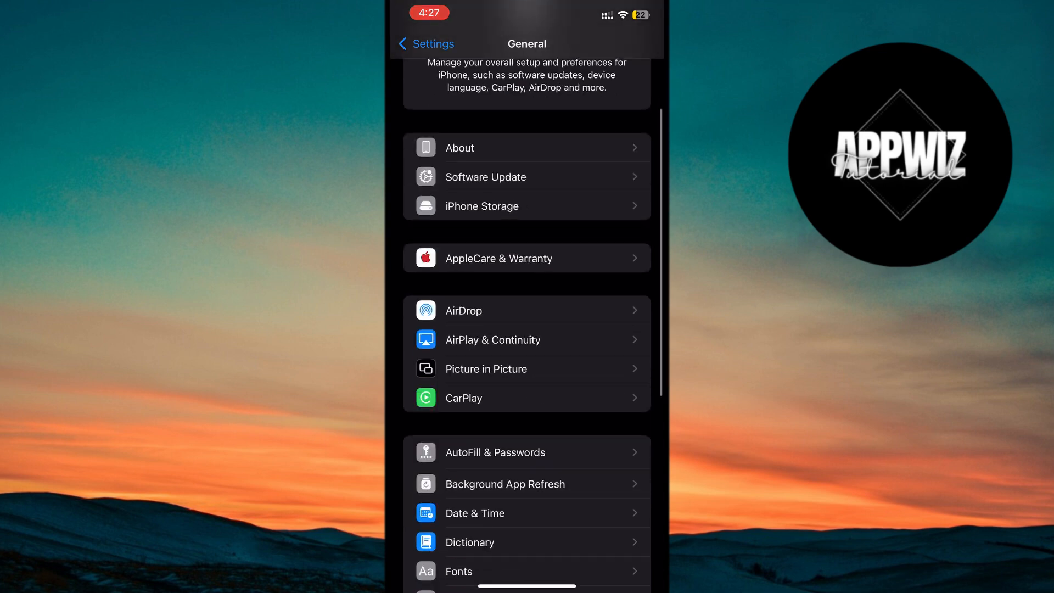
scroll(down, 3)
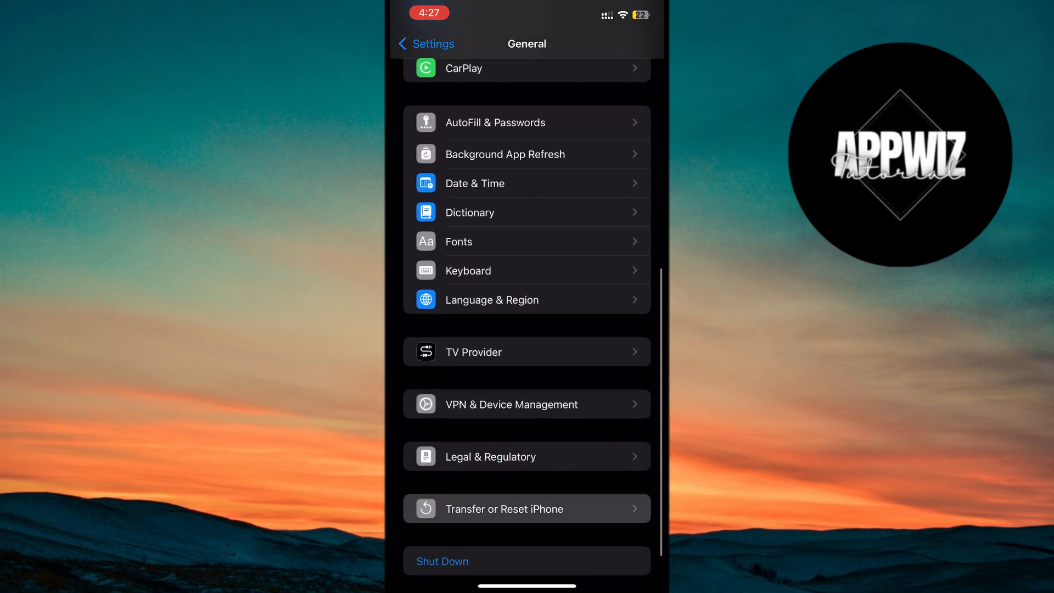
click(505, 509)
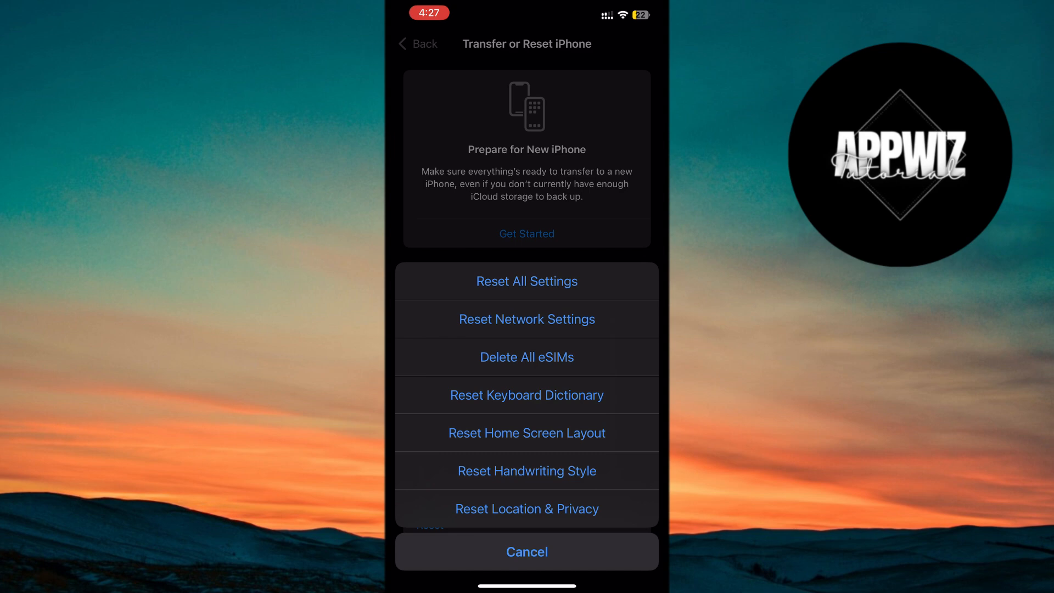